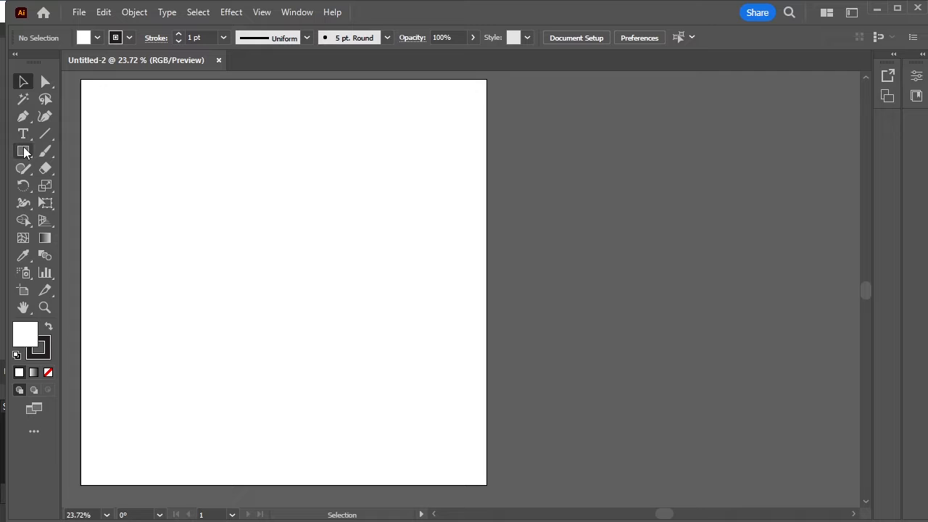
Step: Switch to the Type tool to add placeholder body text on the artboard
{"action": "left_click", "coordinate": [23, 134]}
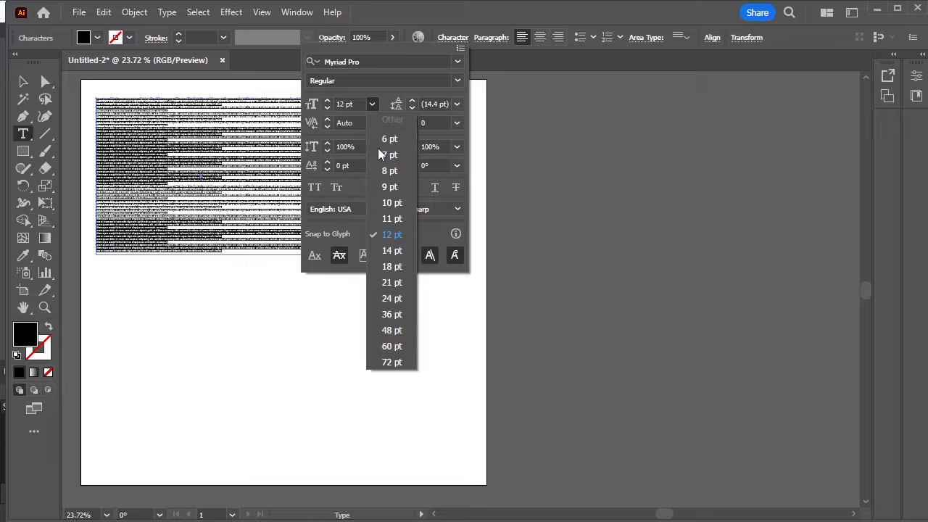
{"action": "mouse_move", "coordinate": [400, 346]}
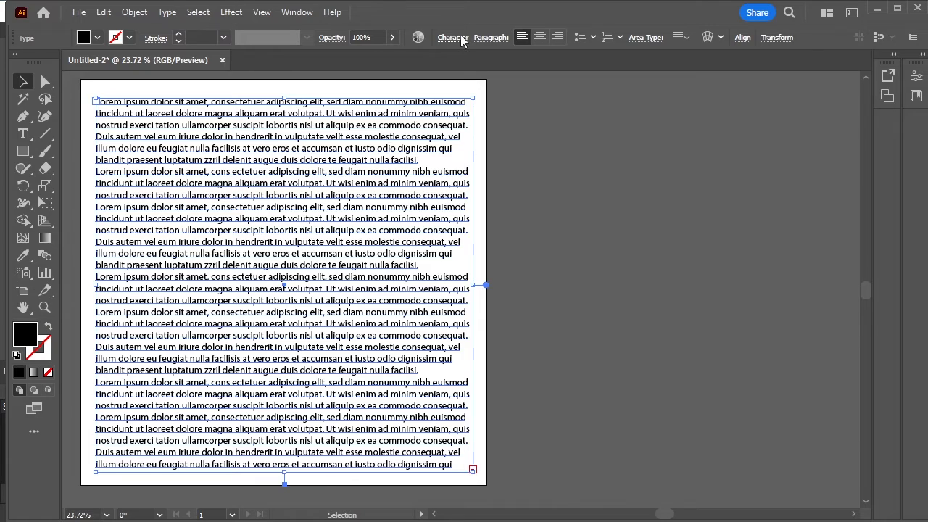
Step: Open the Character settings to enlarge the lorem ipsum body text
{"action": "left_click", "coordinate": [452, 37]}
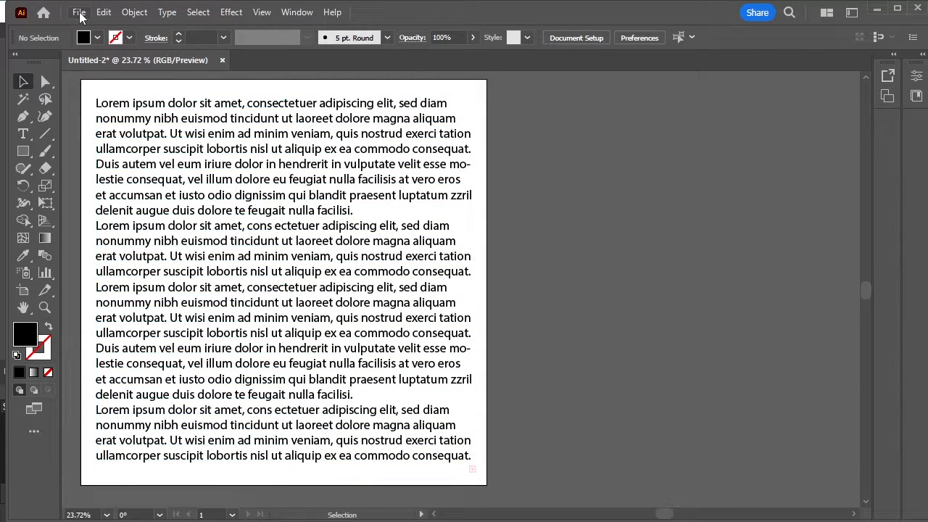
Step: Place and embed the cat PNG, moving it lower over the body text
{"action": "left_click", "coordinate": [78, 12]}
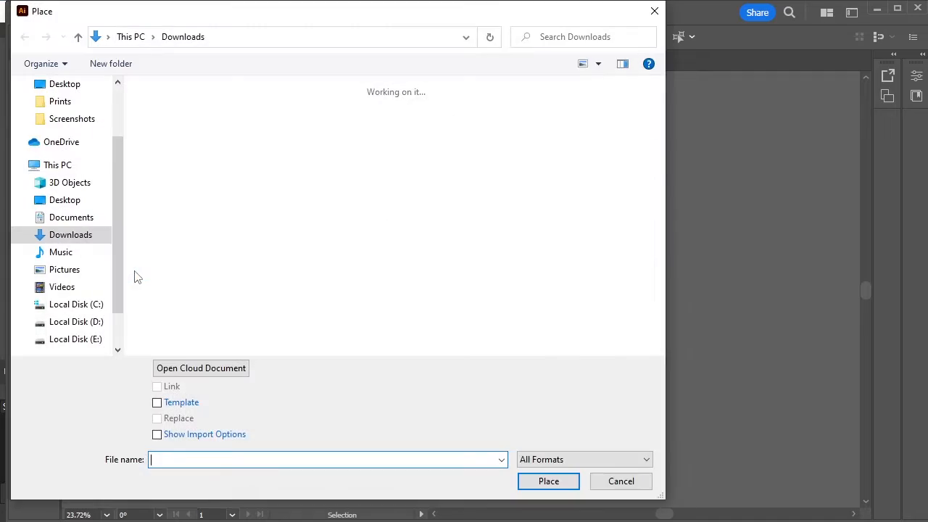
{"action": "left_click", "coordinate": [174, 137]}
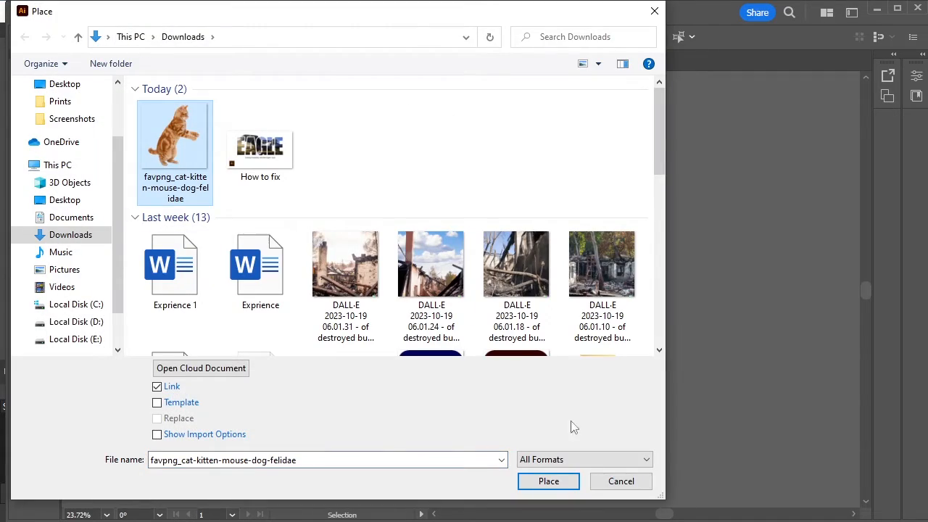
{"action": "left_click", "coordinate": [548, 481]}
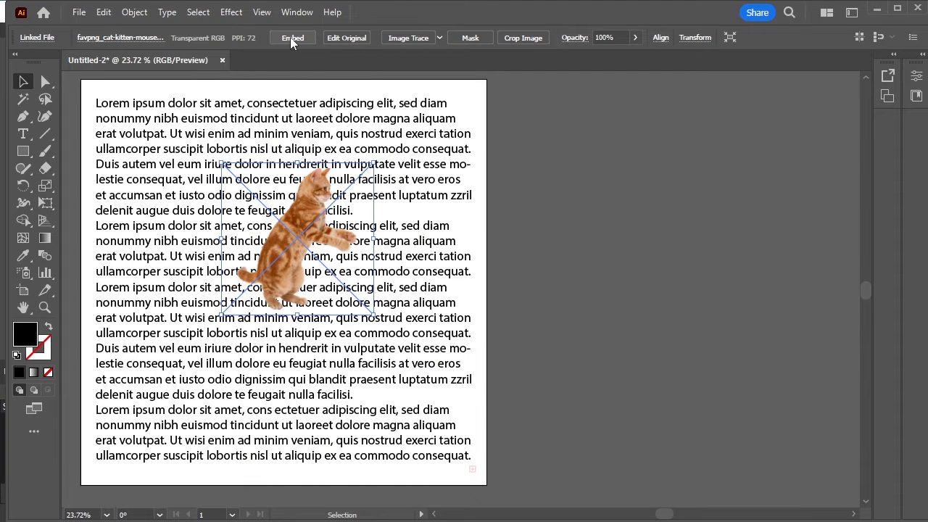
{"action": "left_click", "coordinate": [292, 37]}
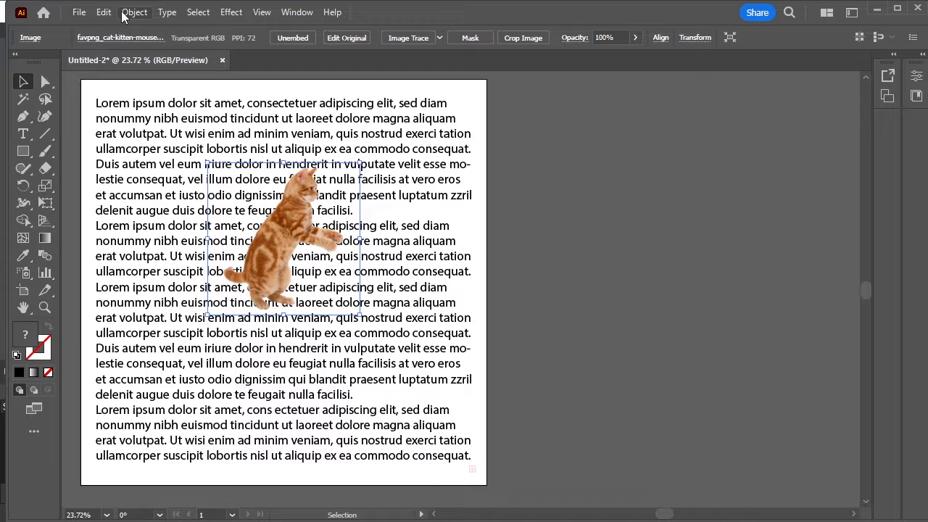
{"action": "left_click_drag", "start_coordinate": [290, 239], "coordinate": [275, 290]}
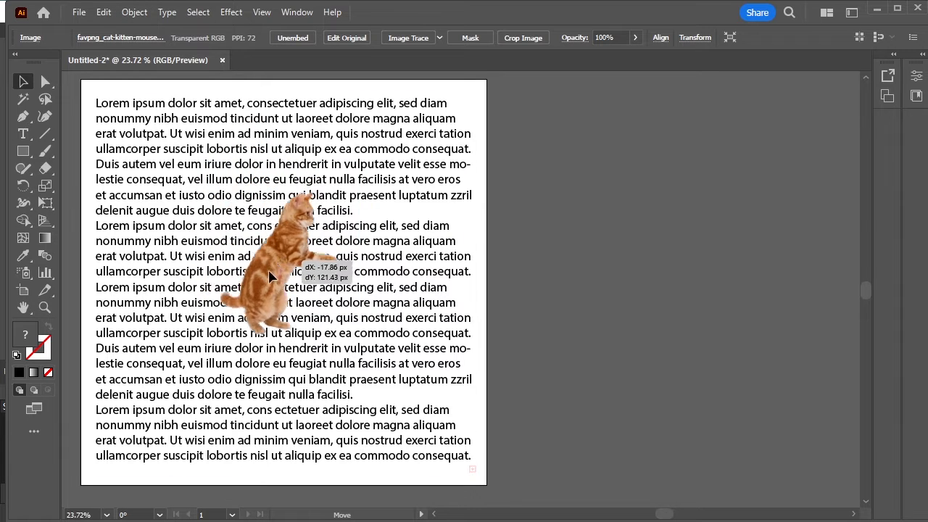
Step: Make a text wrap around the cat, then move it to the page's left edge
{"action": "left_click", "coordinate": [134, 12]}
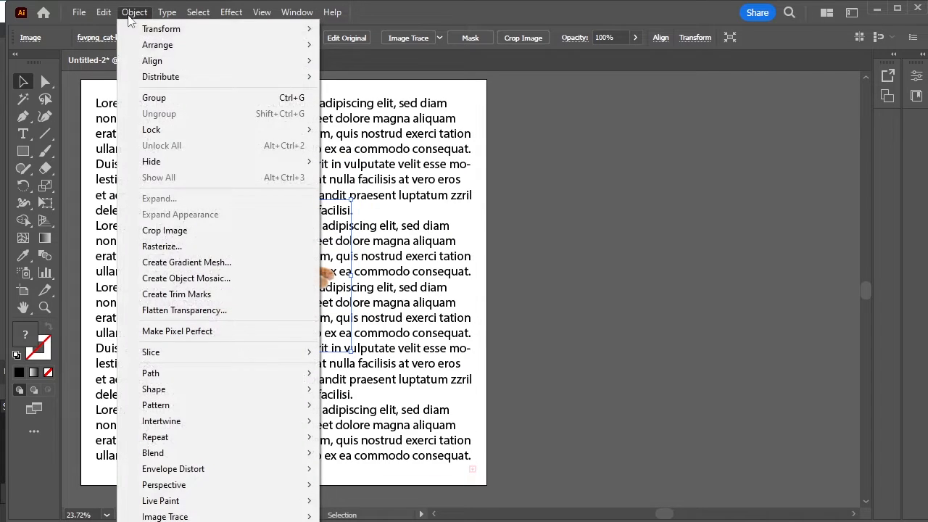
{"action": "mouse_move", "coordinate": [160, 422]}
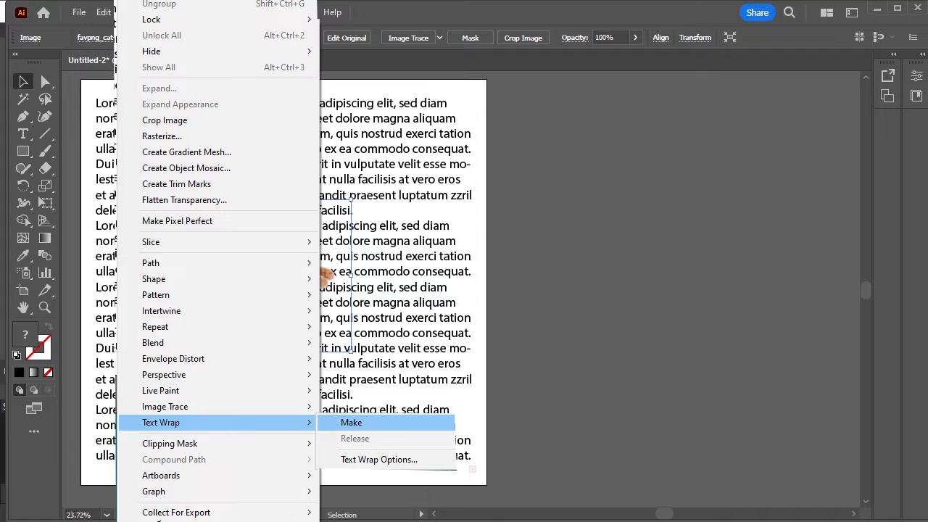
{"action": "left_click", "coordinate": [350, 421]}
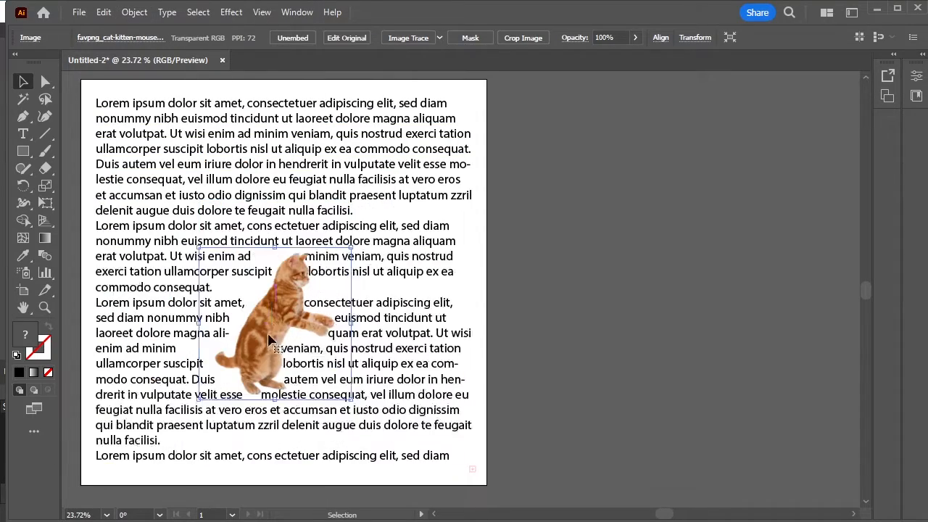
{"action": "left_click_drag", "start_coordinate": [283, 341], "coordinate": [319, 181]}
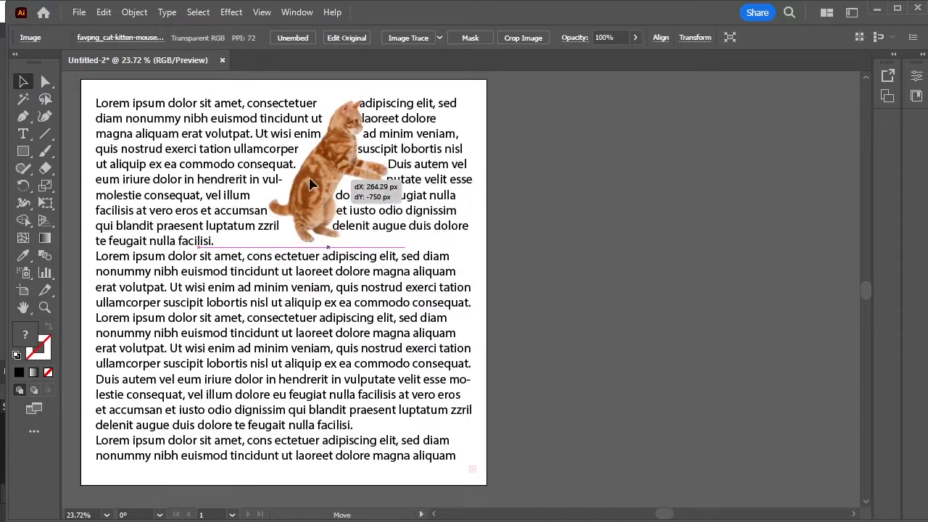
{"action": "left_click_drag", "start_coordinate": [312, 181], "coordinate": [166, 341]}
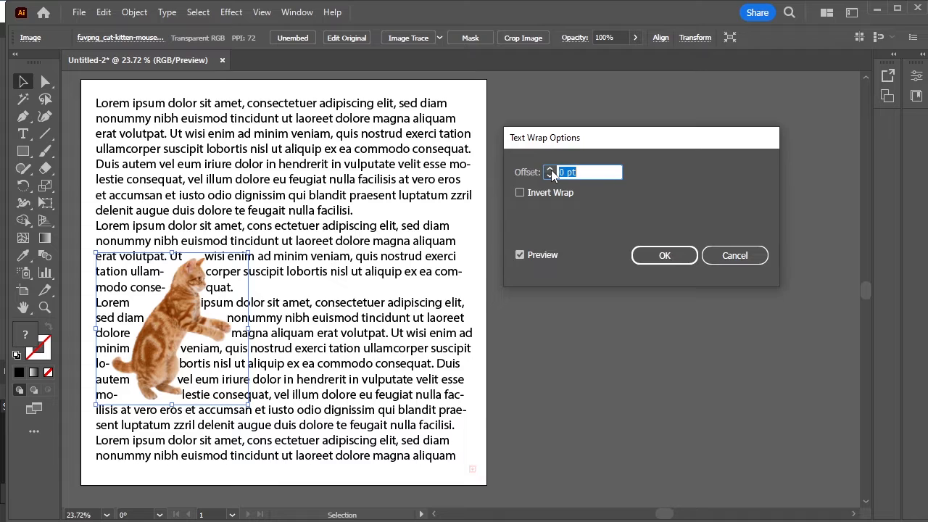
Step: Increase the text wrap offset and move the cat higher on the left
{"action": "left_click", "coordinate": [551, 169]}
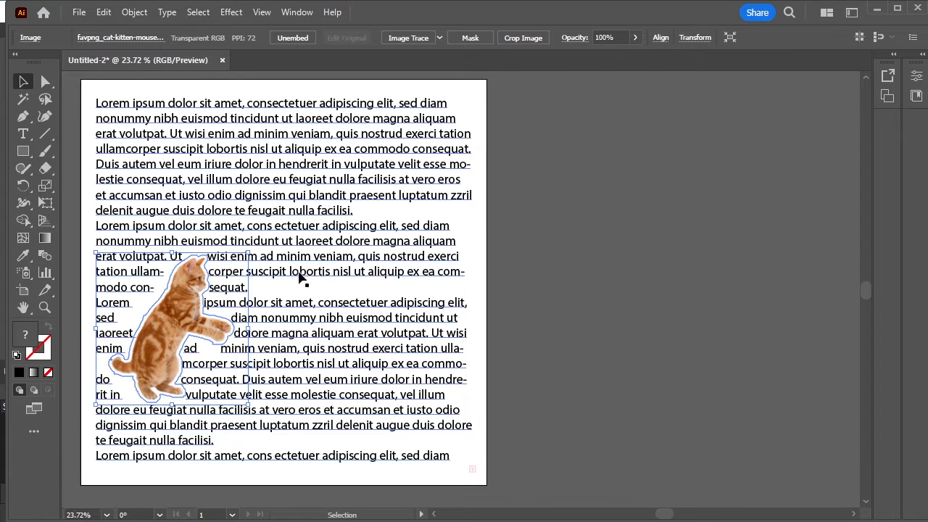
{"action": "left_click_drag", "start_coordinate": [171, 326], "coordinate": [210, 253]}
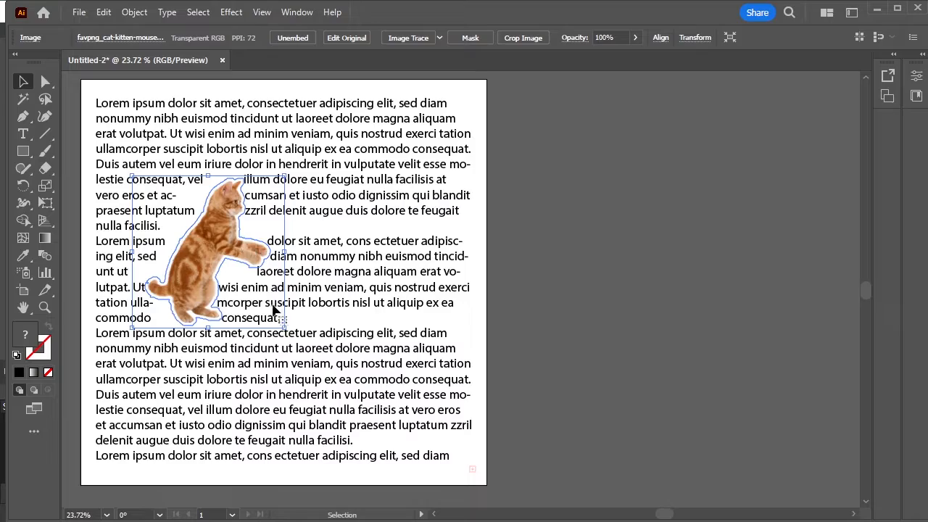